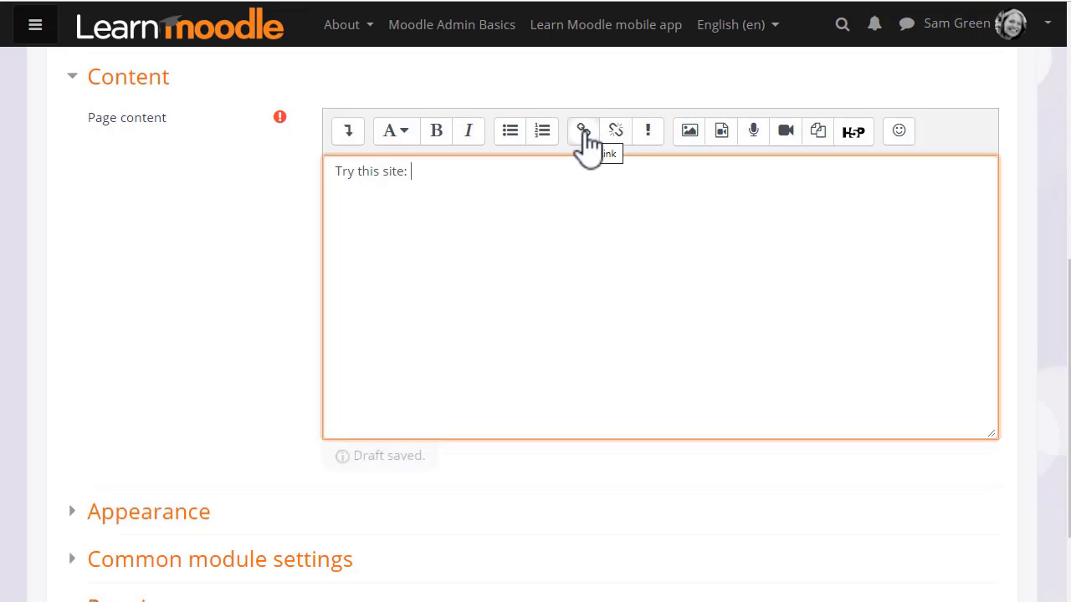
{"action": "mouse_move", "coordinate": [575, 164]}
{"action": "type", "text": " BBC Talk French"}
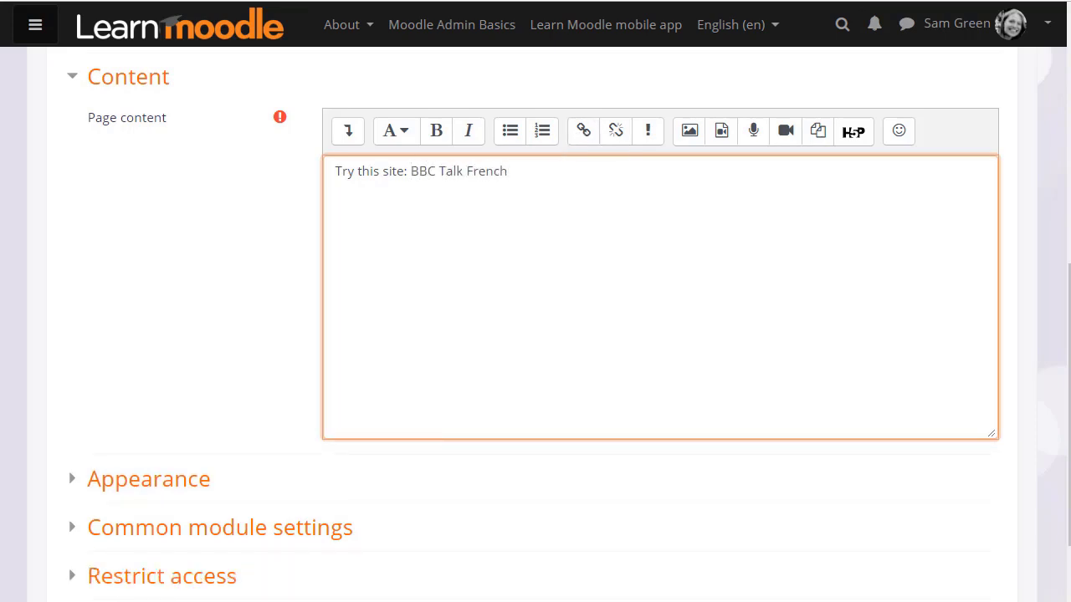
Link the words 'BBC Talk French' to the BBC URL, opening in a new window.
{"action": "double_click", "coordinate": [458, 171]}
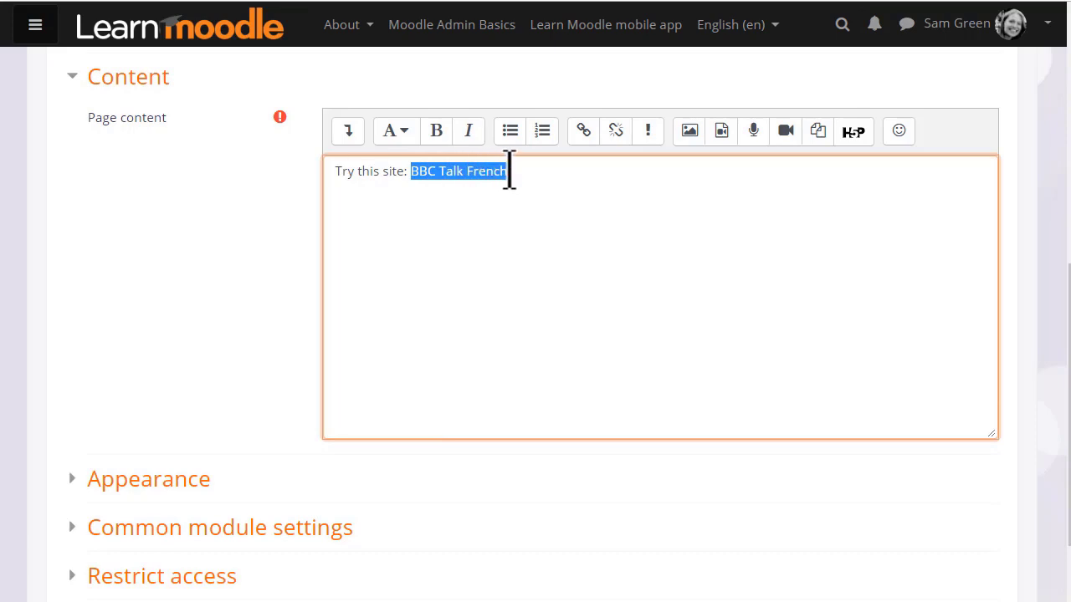
{"action": "mouse_move", "coordinate": [566, 167]}
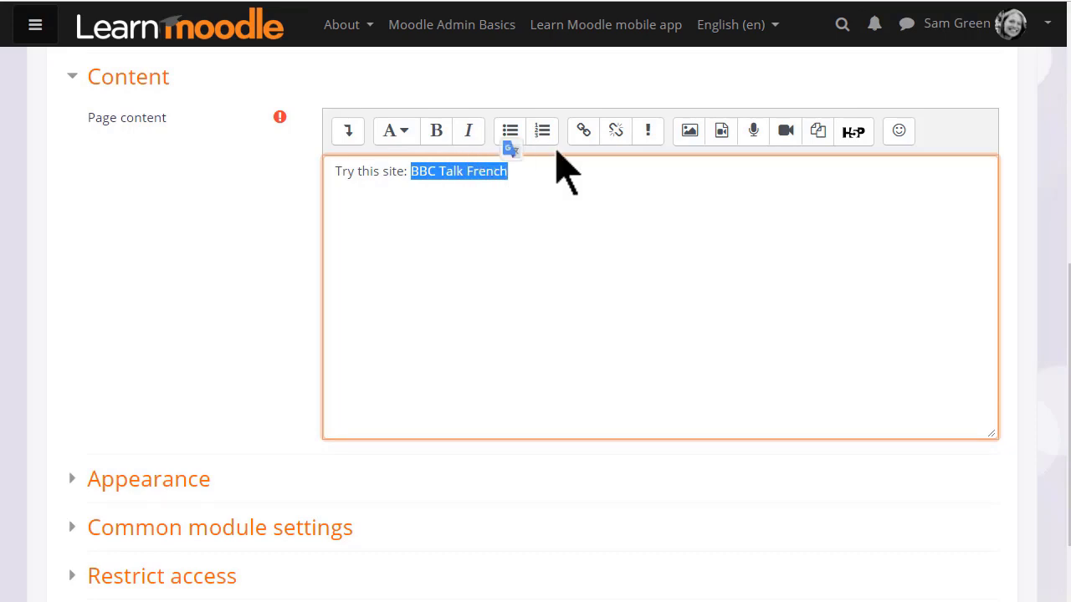
{"action": "left_click", "coordinate": [583, 131]}
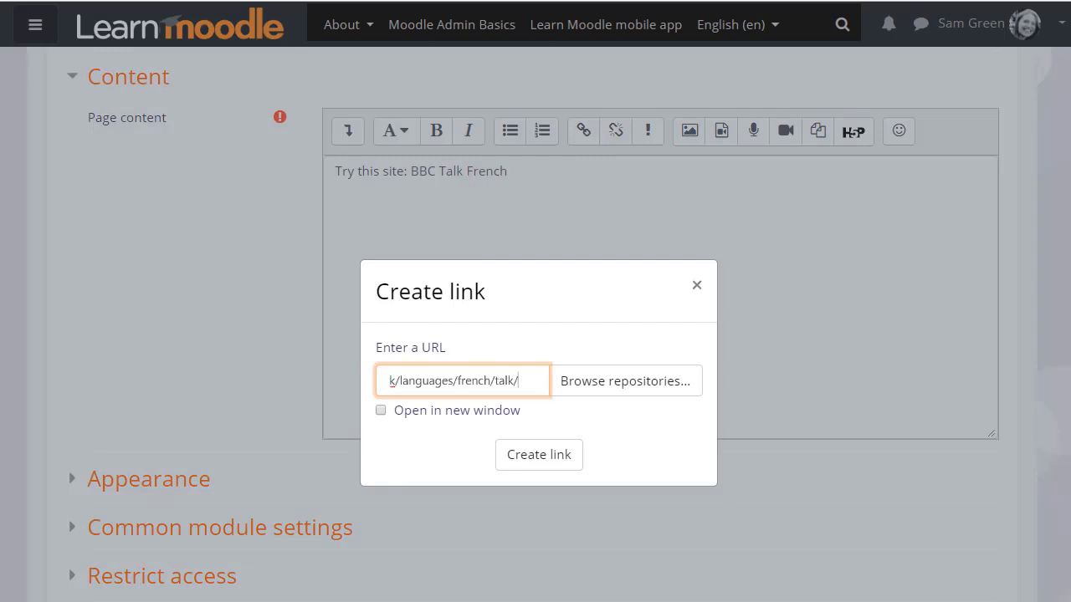
{"action": "left_click", "coordinate": [381, 410]}
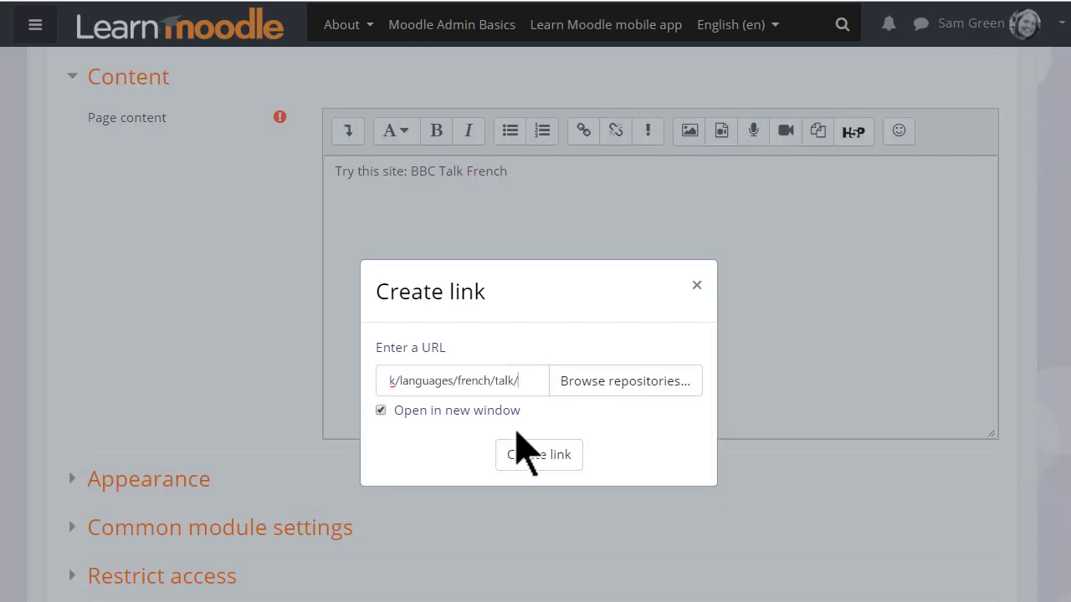
{"action": "left_click", "coordinate": [539, 455]}
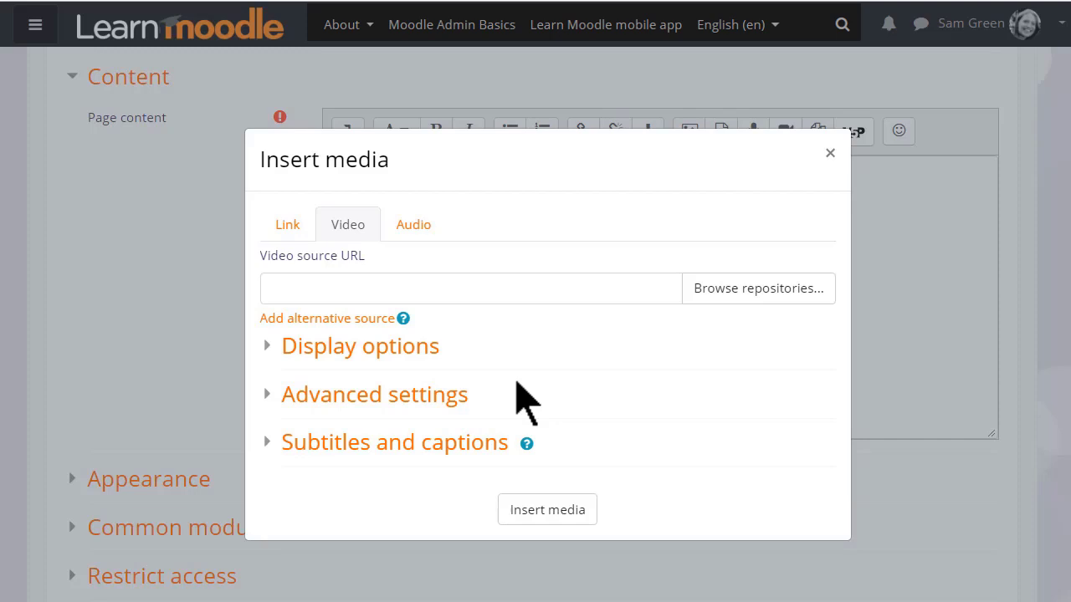
{"action": "mouse_move", "coordinate": [792, 177]}
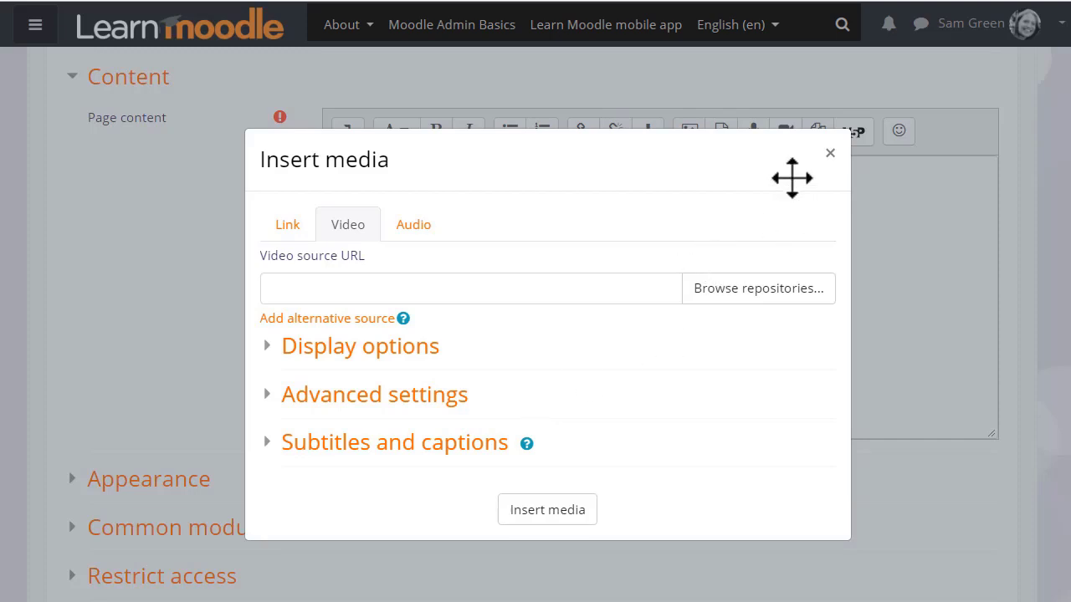
{"action": "left_click", "coordinate": [830, 154]}
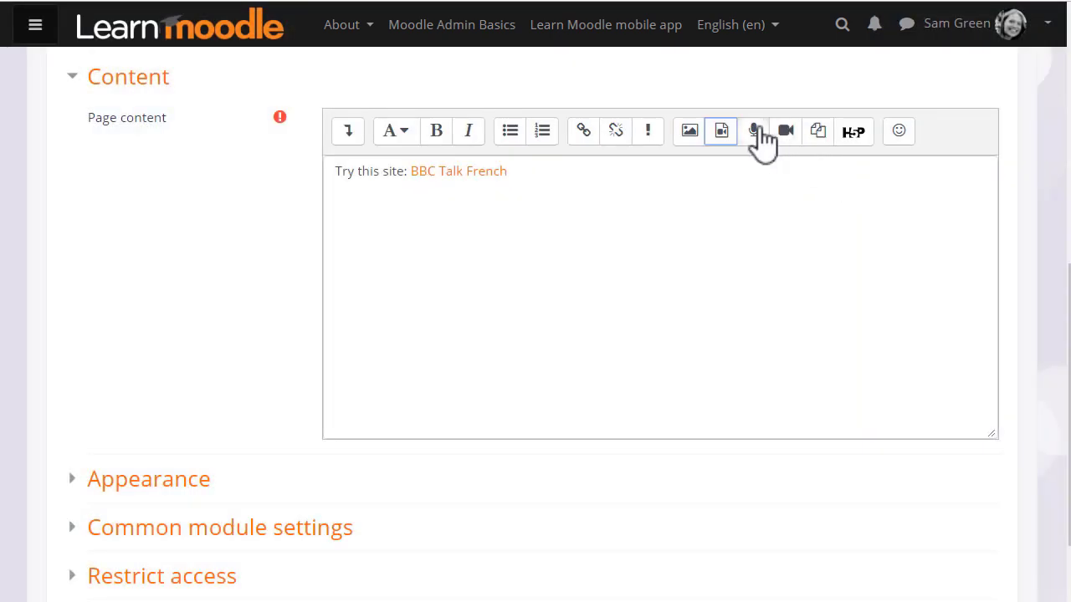
{"action": "mouse_move", "coordinate": [786, 130]}
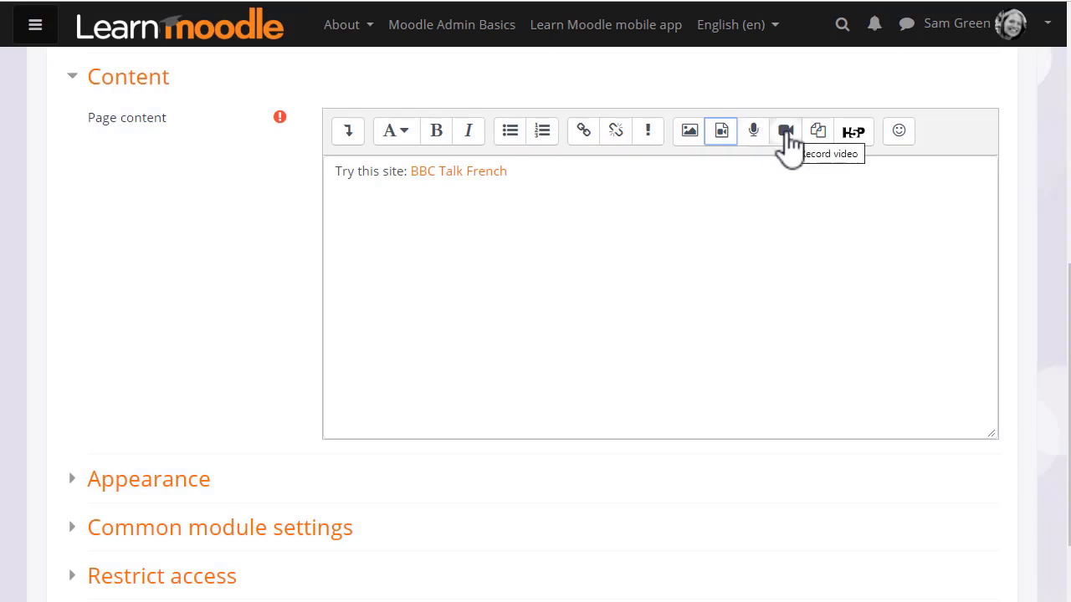
{"action": "left_click", "coordinate": [753, 131]}
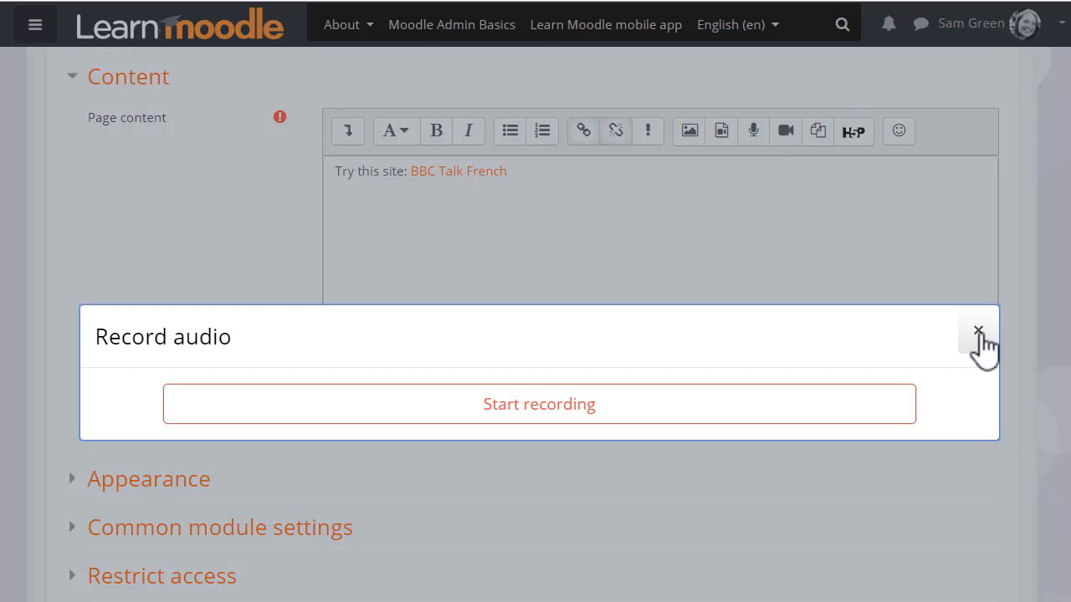
{"action": "left_click", "coordinate": [977, 332]}
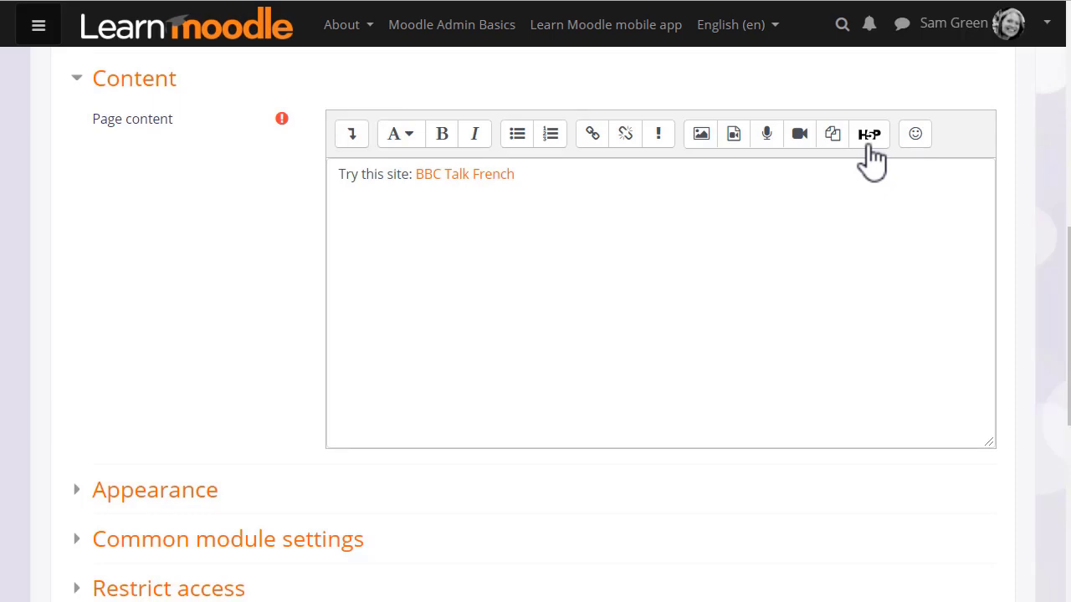
{"action": "left_click", "coordinate": [870, 134]}
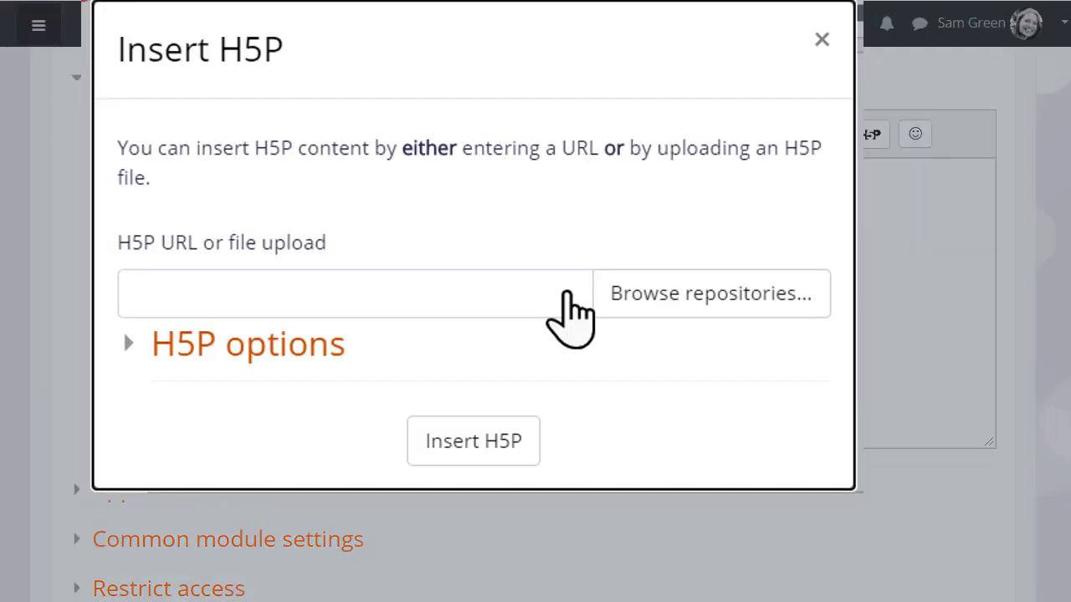
{"action": "type", "text": "https://learn.moodle.org/draftfile.php/70/user/"}
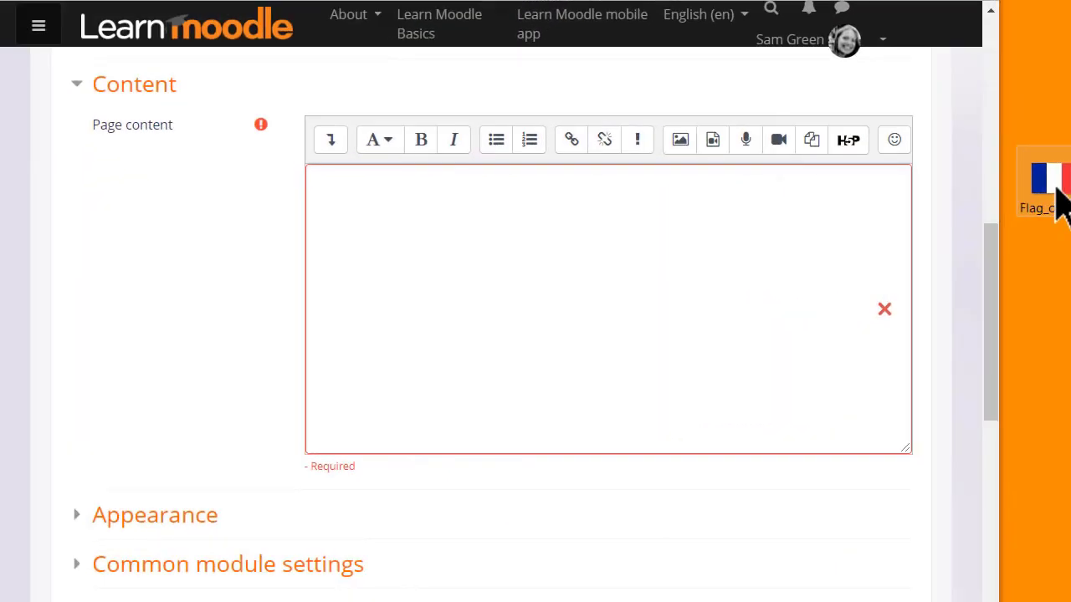
Drag the Flag_of_France image into the page content and describe it as 'French'.
{"action": "left_click_drag", "start_coordinate": [1040, 181], "coordinate": [745, 238]}
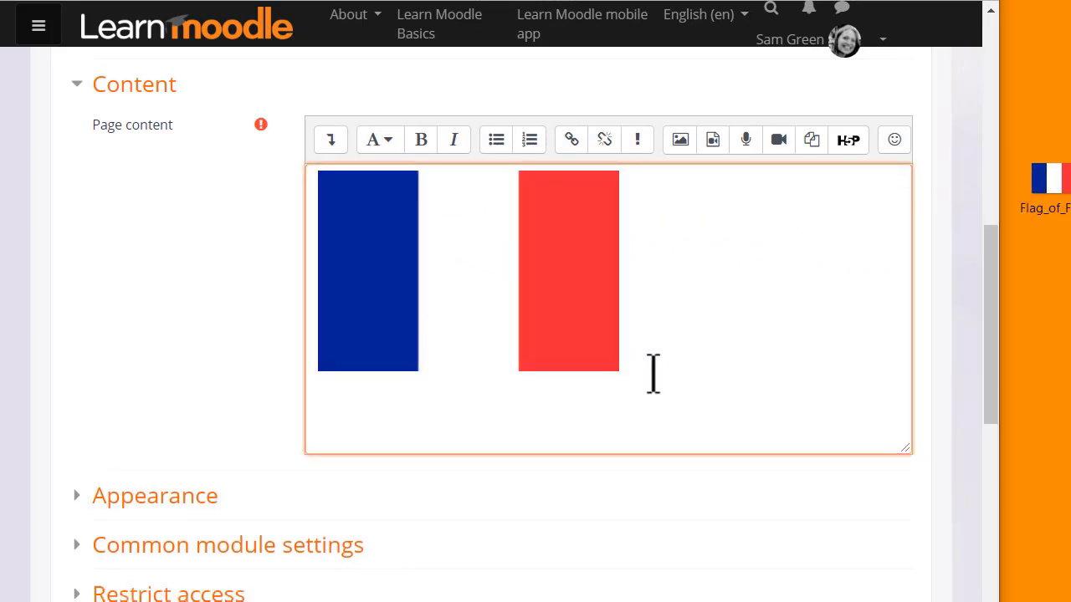
{"action": "type", "text": "French flag"}
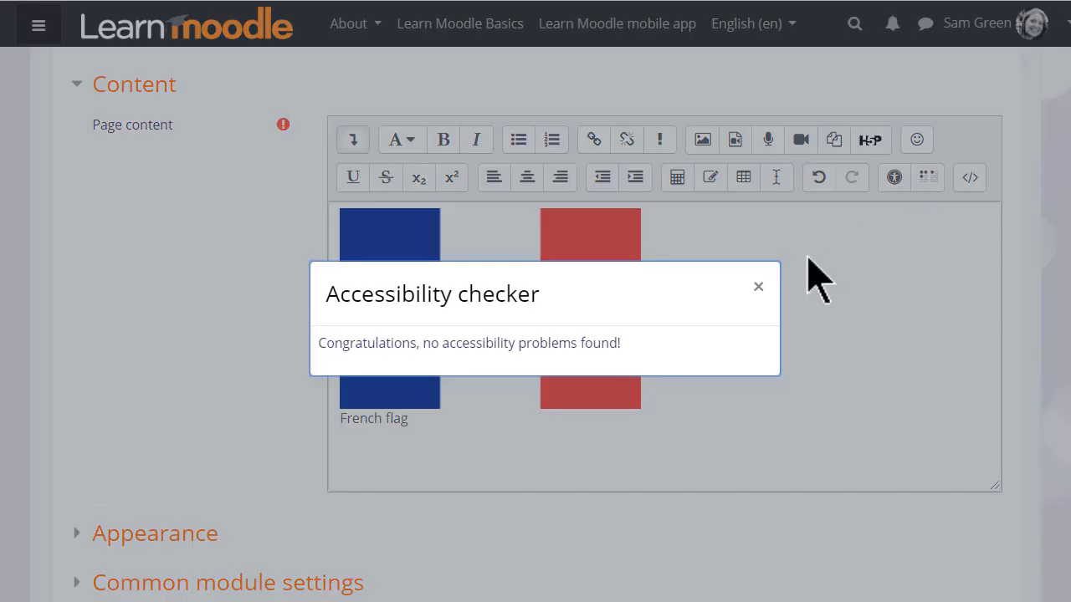
Close the Accessibility checker and Screenreader helper dialogs after they report no problems.
{"action": "left_click", "coordinate": [758, 286]}
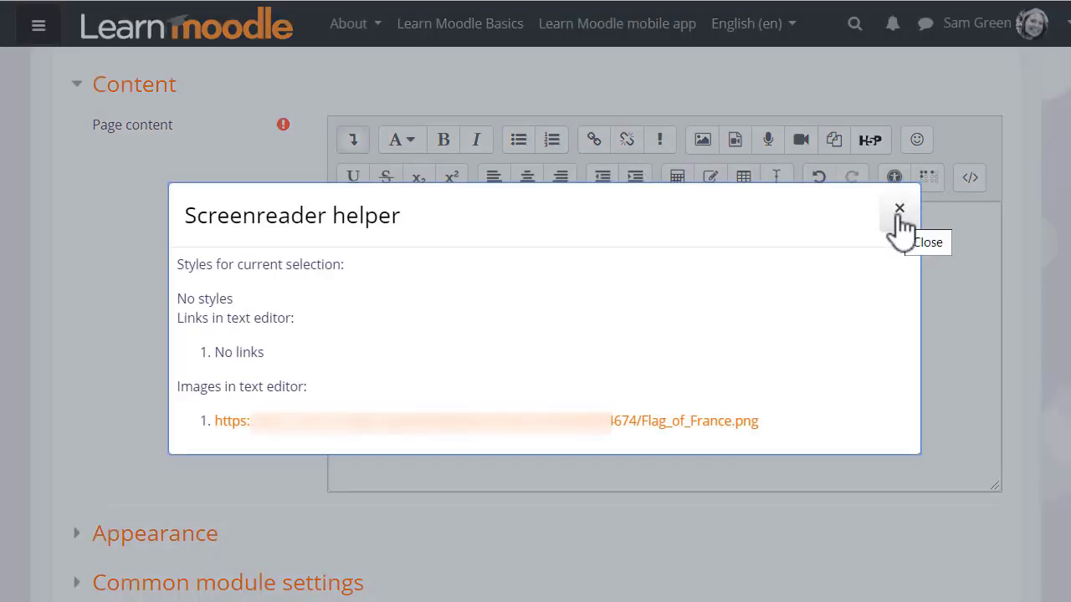
{"action": "left_click", "coordinate": [900, 207]}
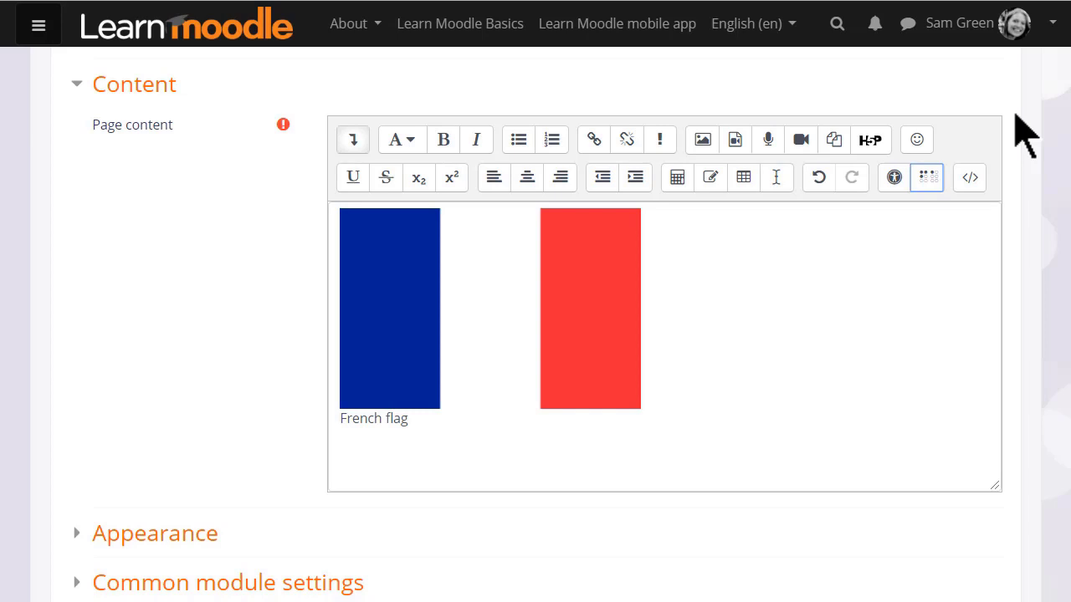
{"action": "mouse_move", "coordinate": [1024, 134]}
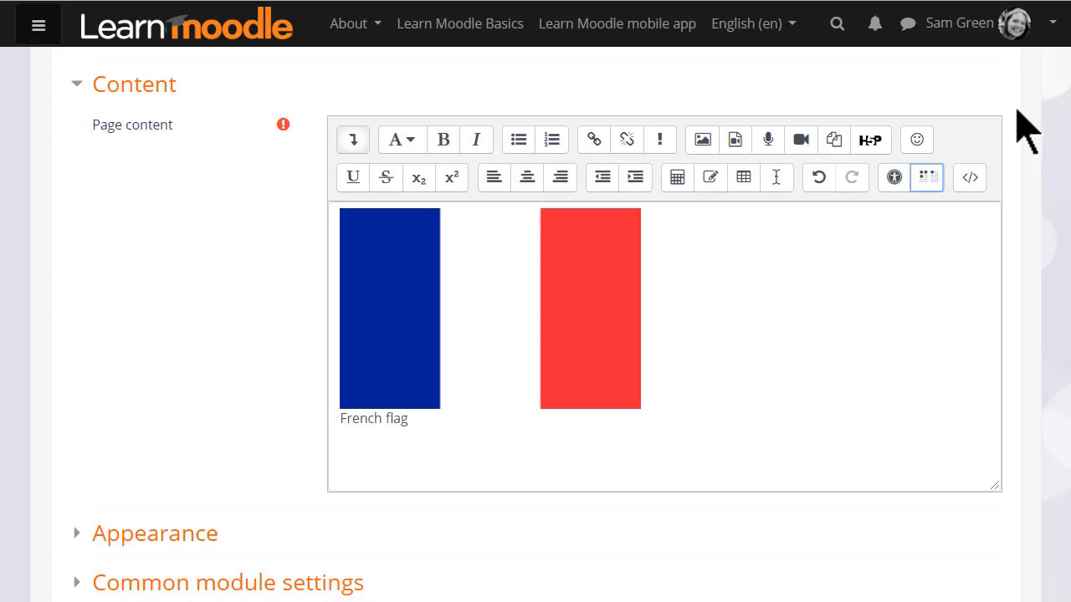
{"action": "mouse_move", "coordinate": [1054, 70]}
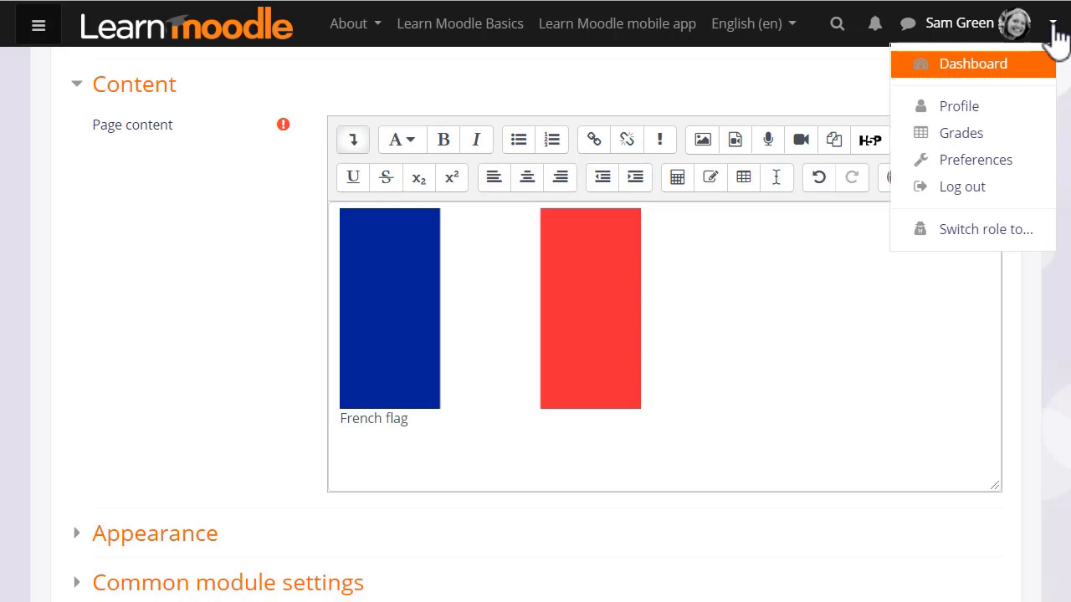
{"action": "mouse_move", "coordinate": [975, 161]}
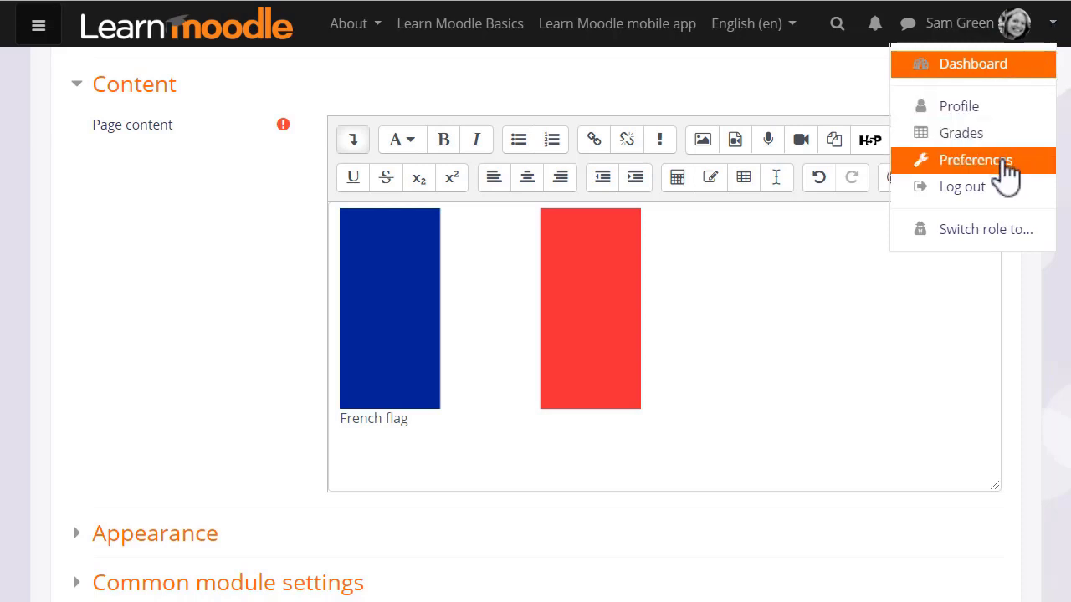
{"action": "mouse_move", "coordinate": [974, 160]}
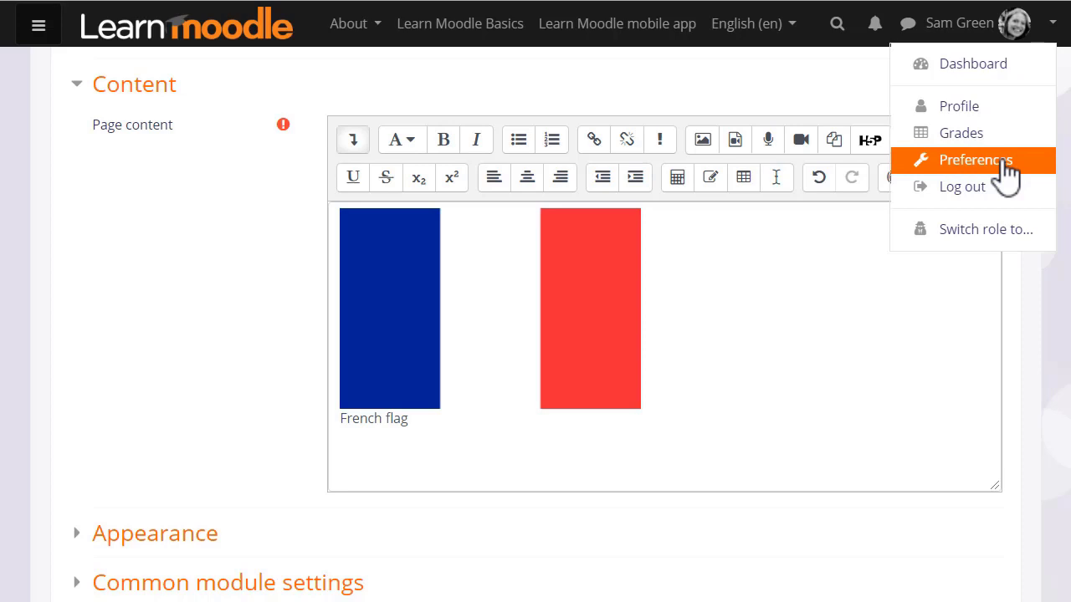
Go to Preferences from the user menu toward Editor preferences.
{"action": "left_click", "coordinate": [977, 161]}
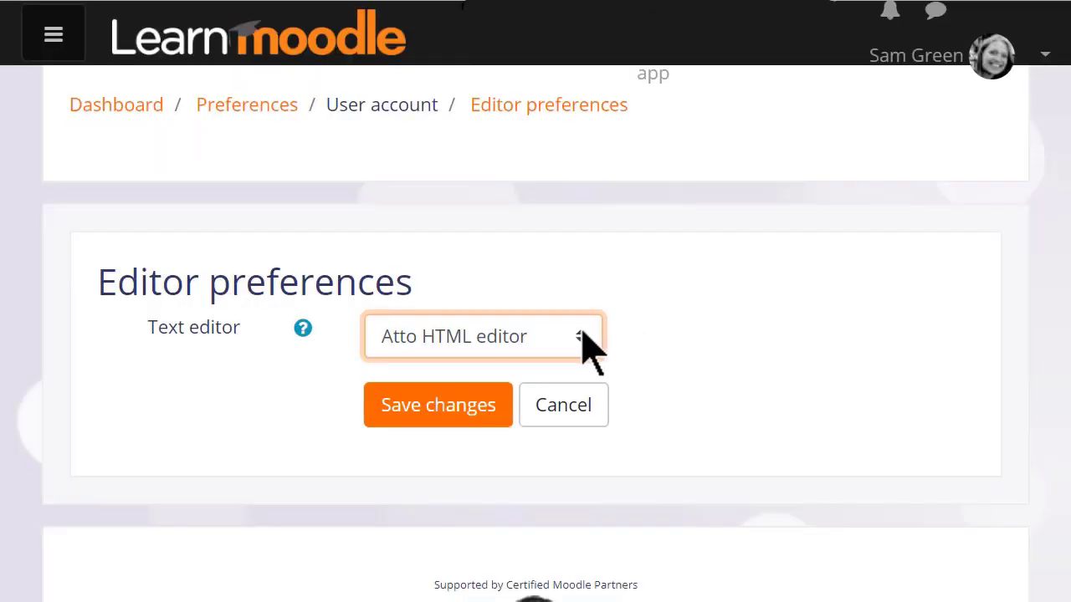
{"action": "left_click", "coordinate": [482, 336]}
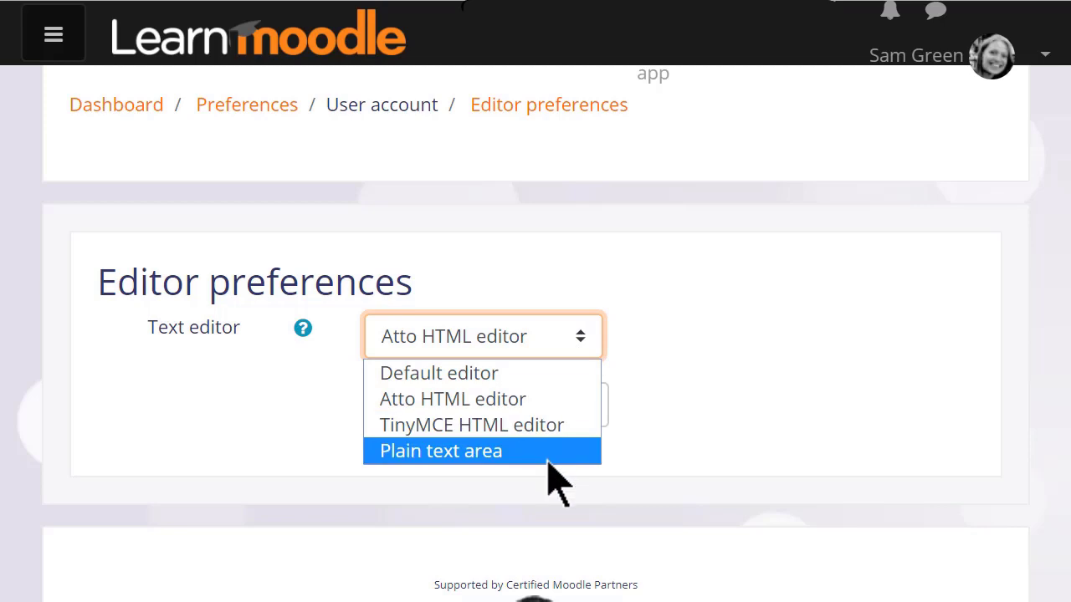
{"action": "mouse_move", "coordinate": [472, 425]}
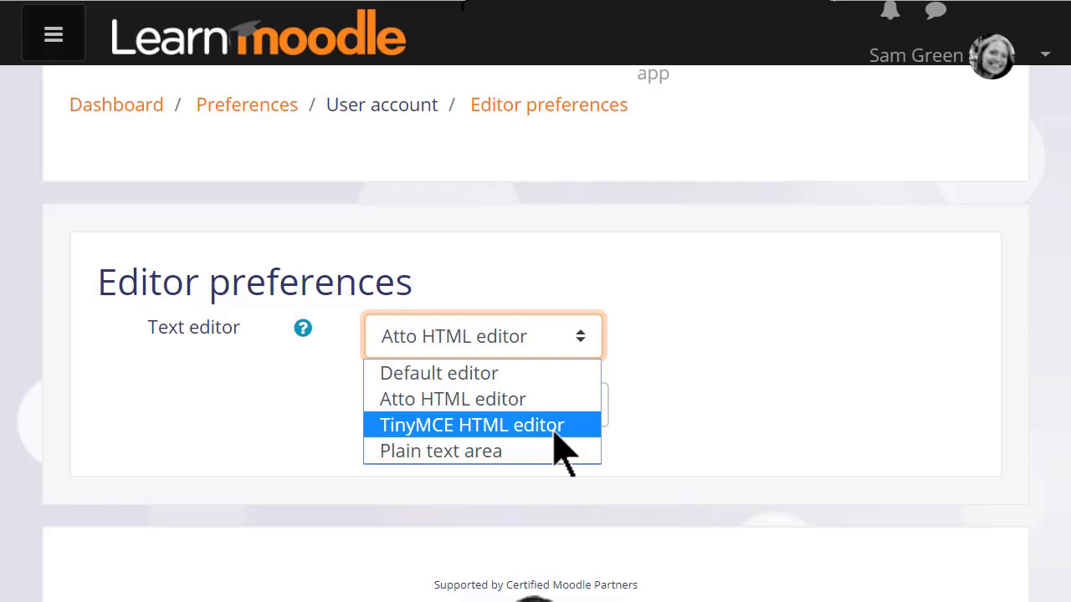
{"action": "mouse_move", "coordinate": [628, 431]}
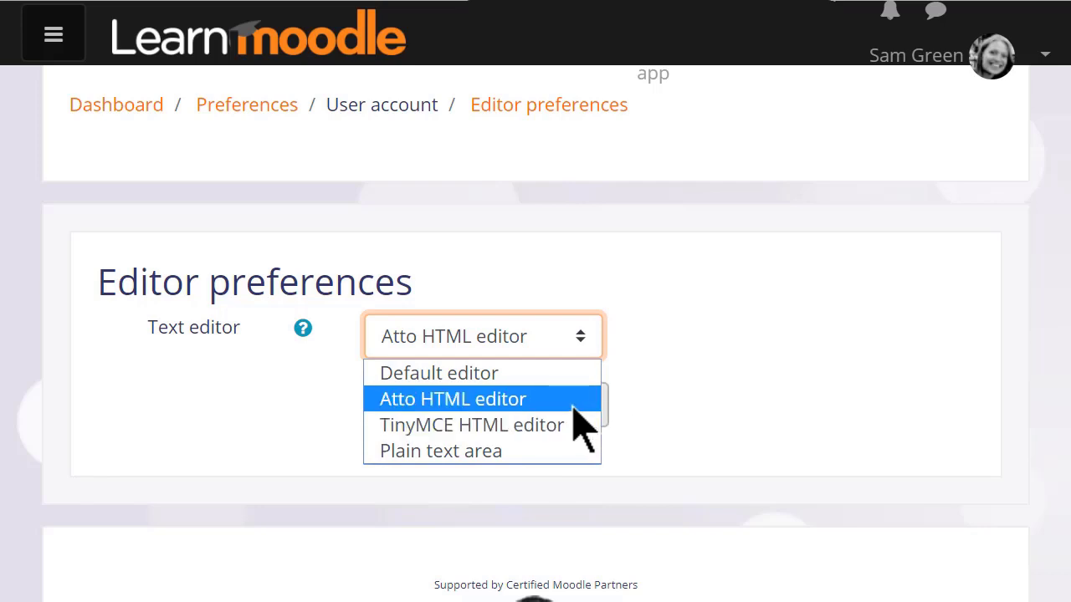
{"action": "left_click", "coordinate": [452, 399]}
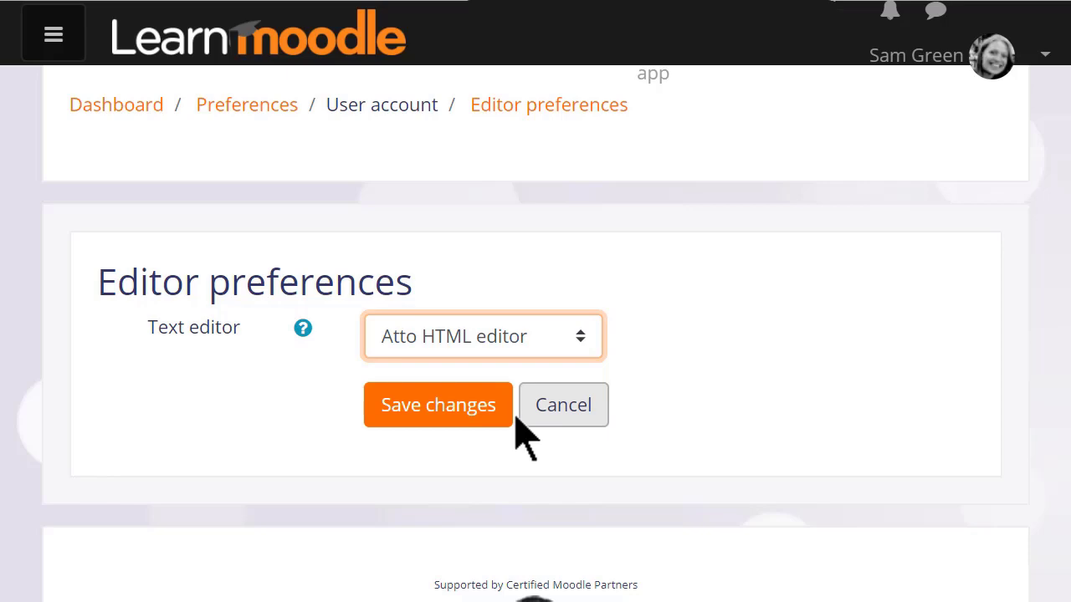